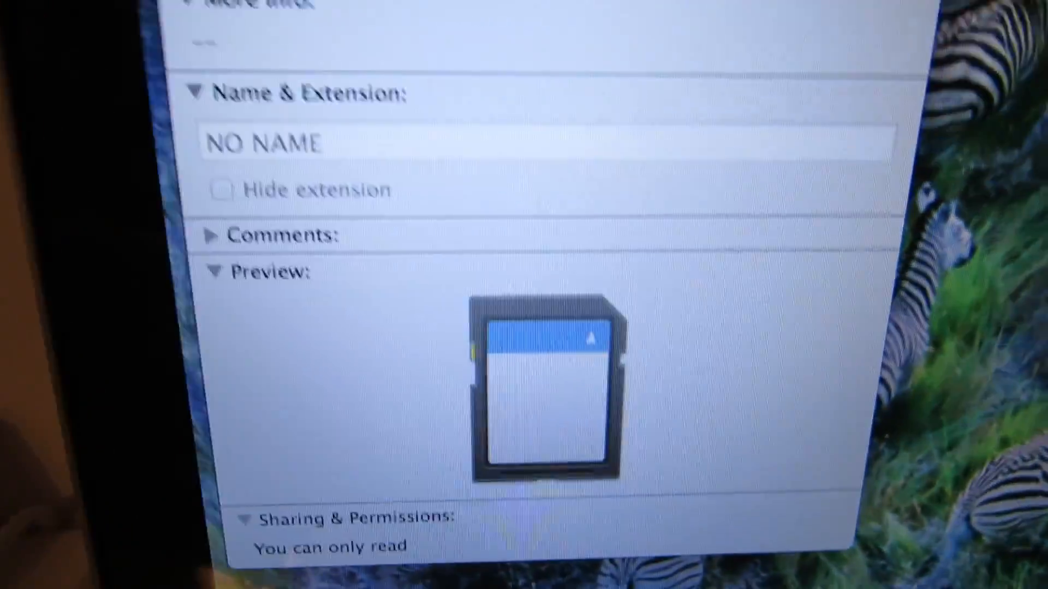
scroll(down, 3)
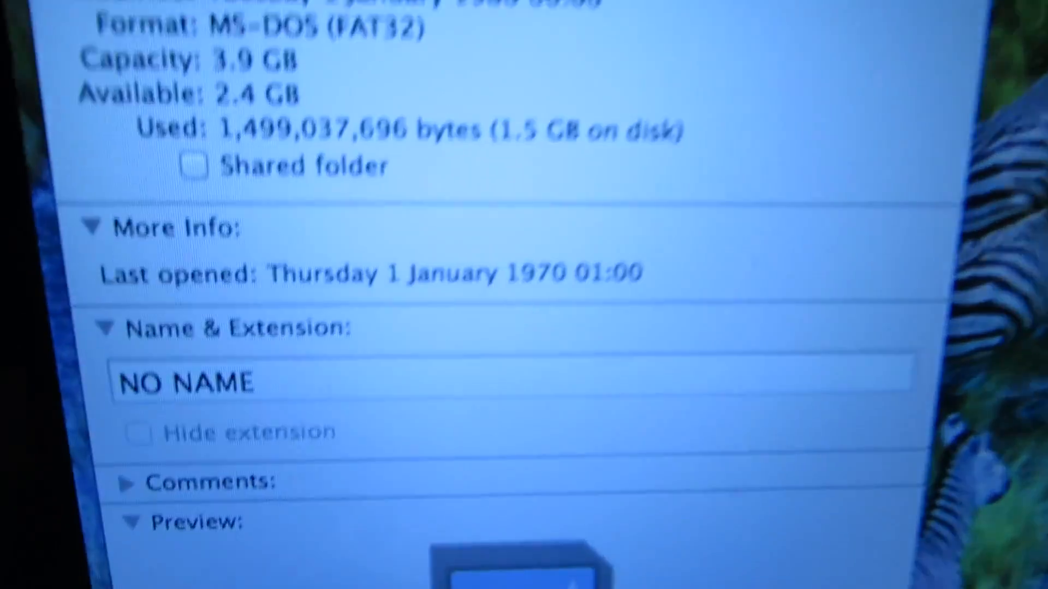
scroll(down, 3)
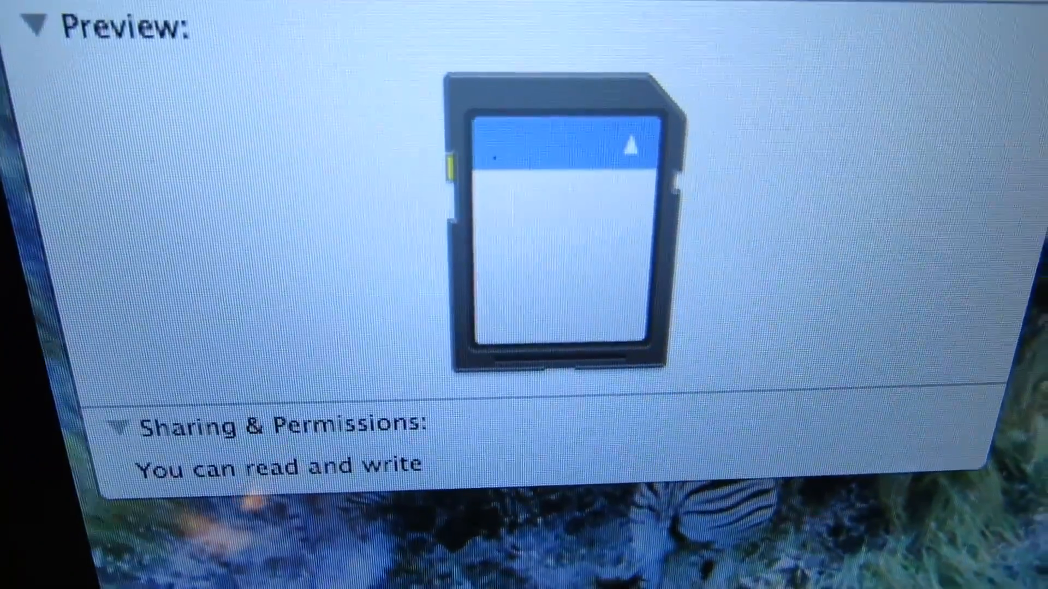
scroll(up, 3)
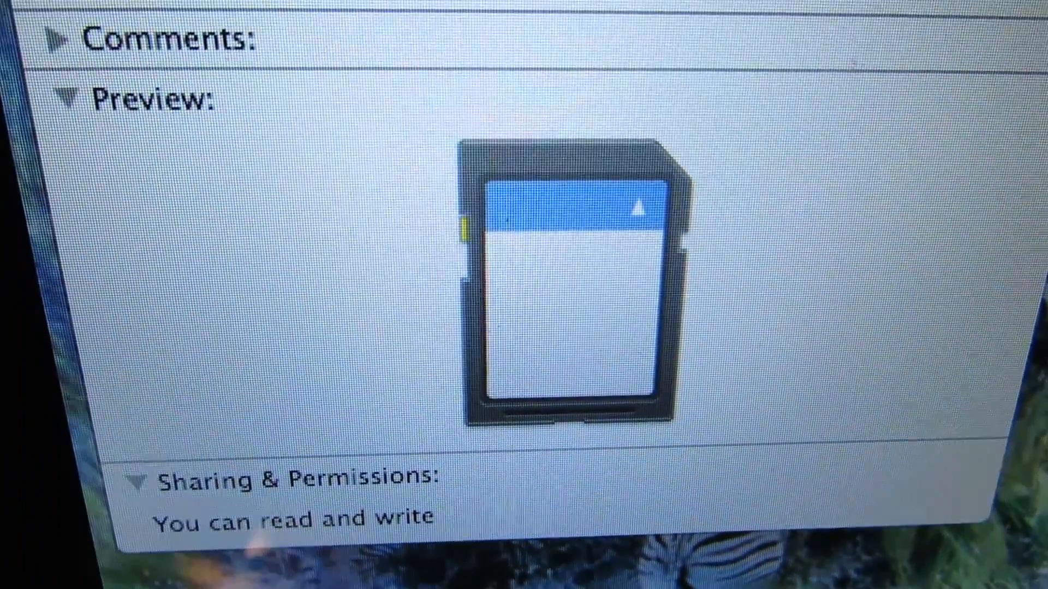